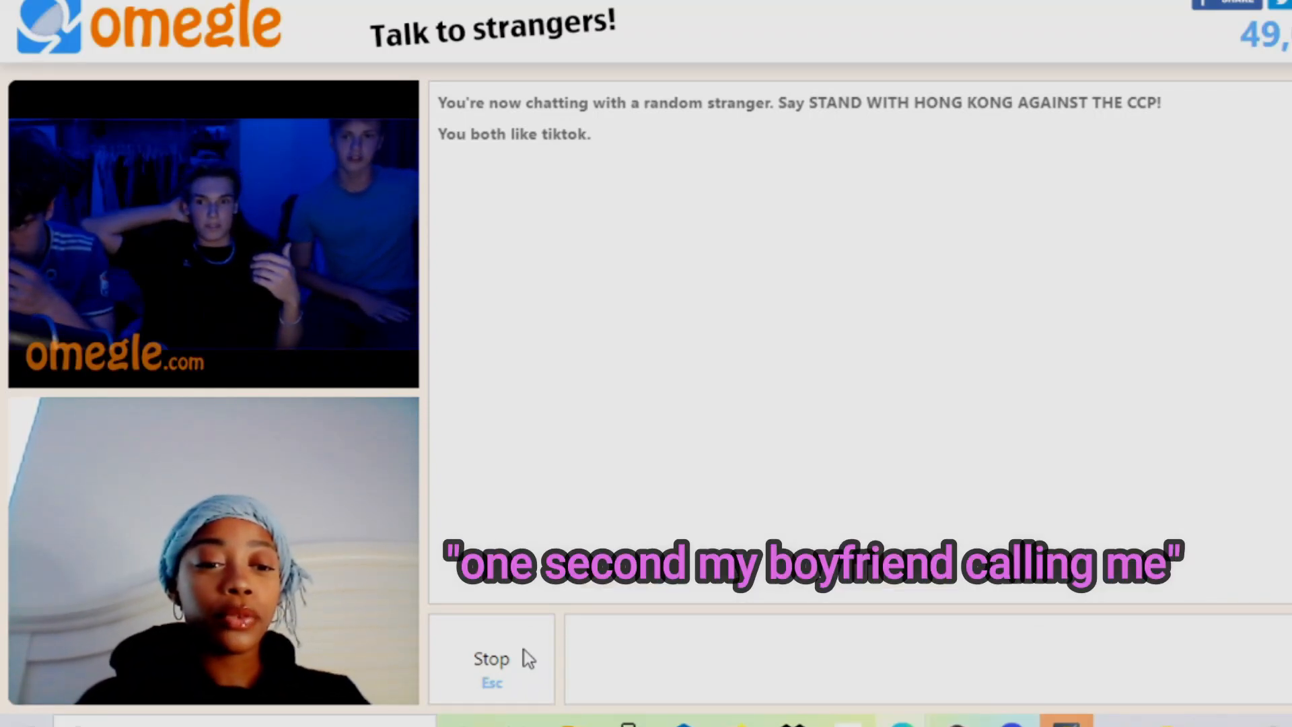
Stop the video chat with the group of boys to find a new stranger.
click(491, 658)
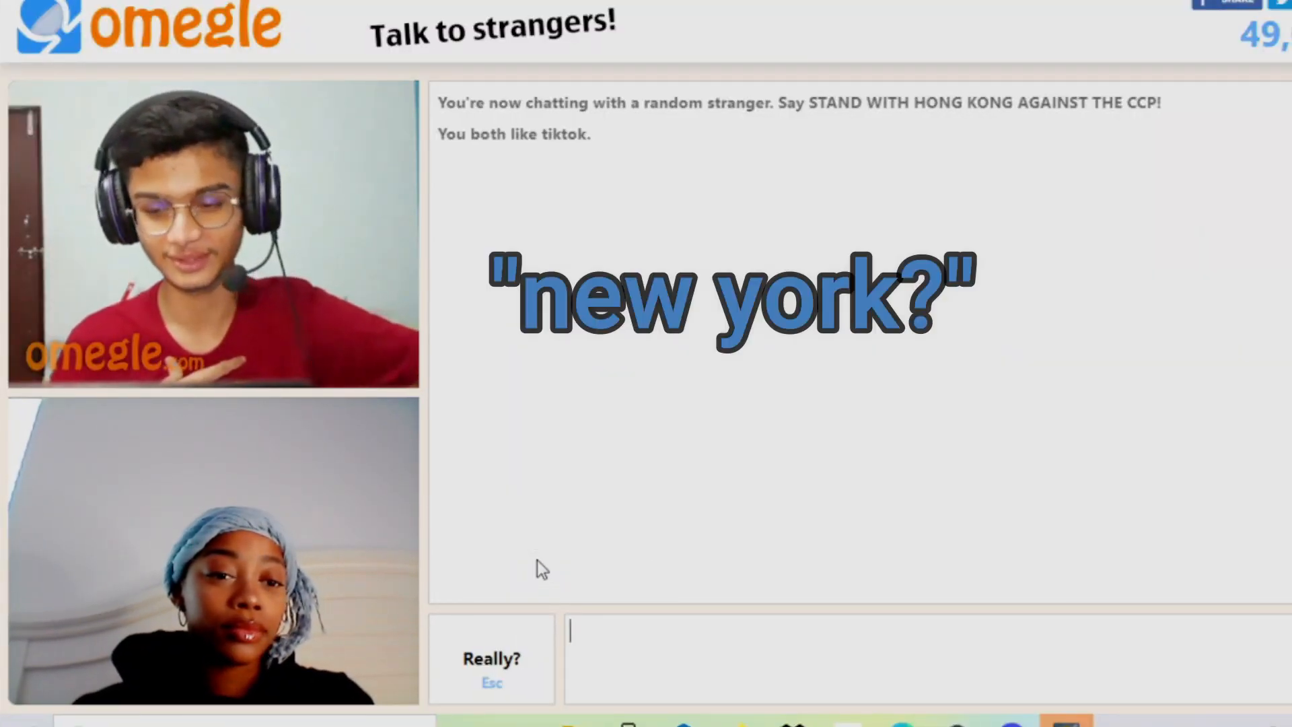
Confirm leaving the headphone wearer's chat, then stop the chat with the two men.
click(491, 659)
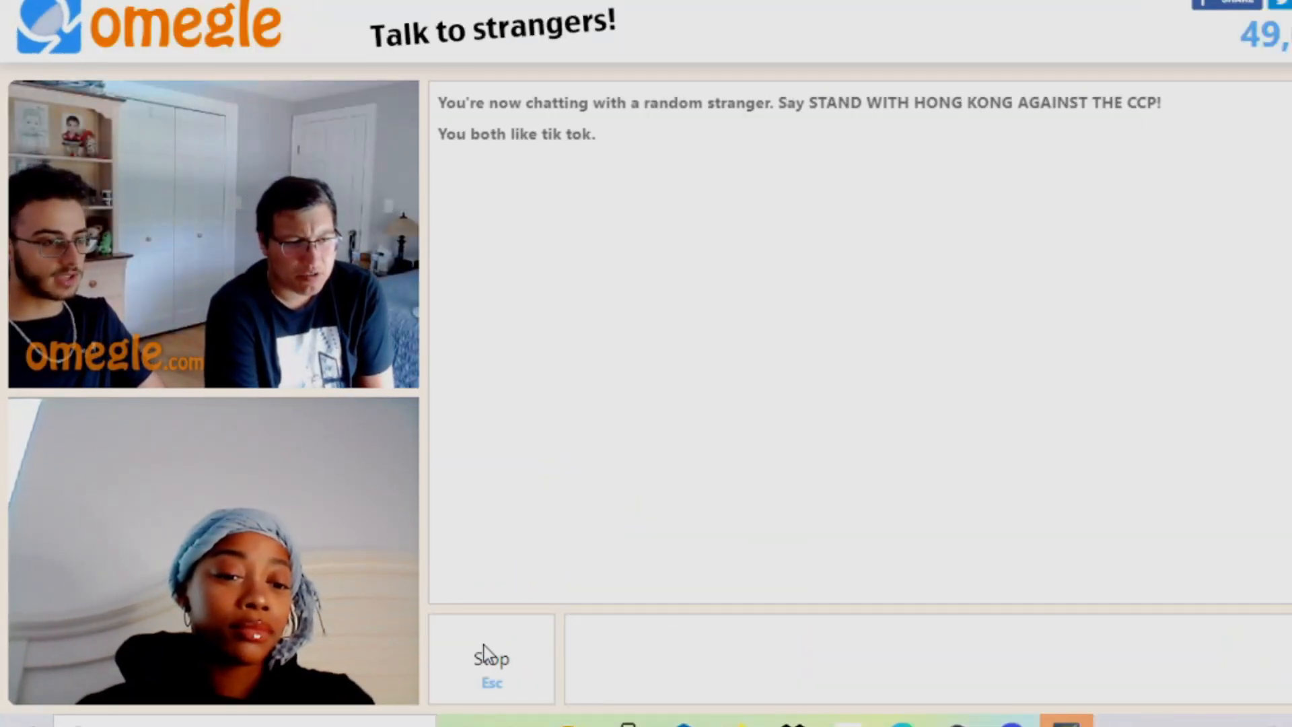
click(491, 658)
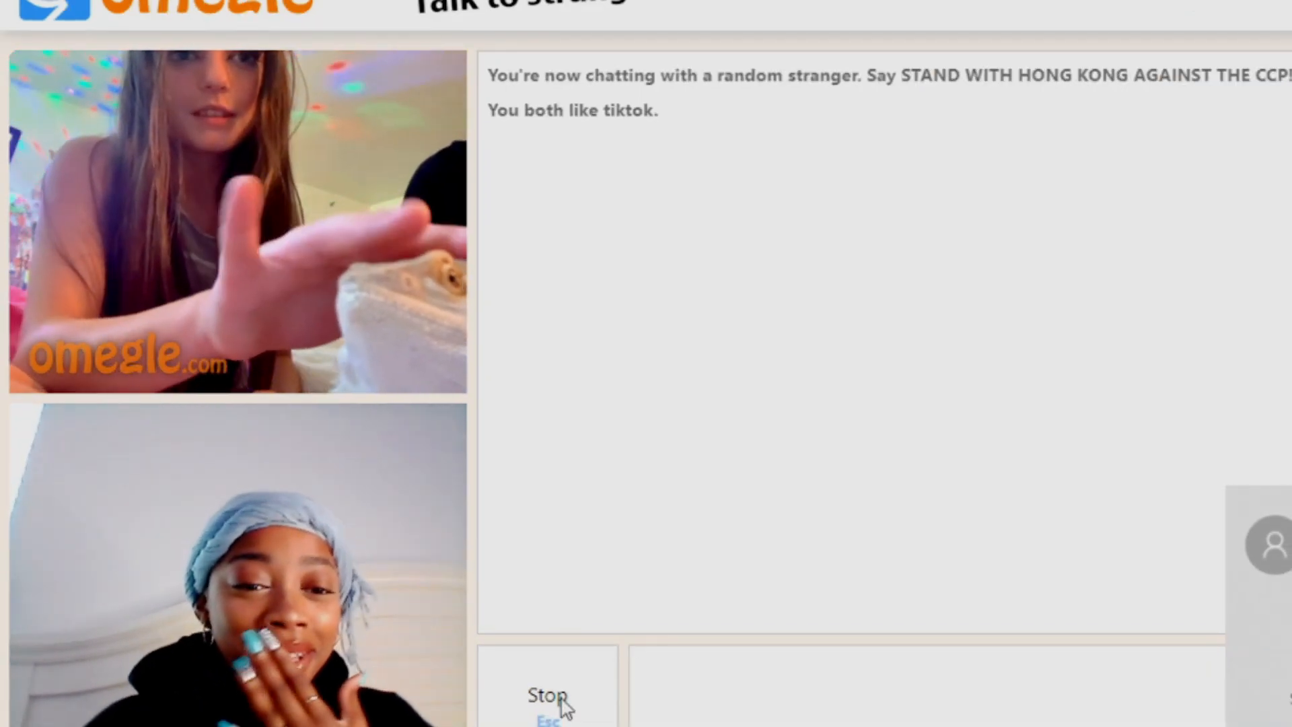
Stop the chat with the girl and her lizard to connect to the next stranger.
click(546, 695)
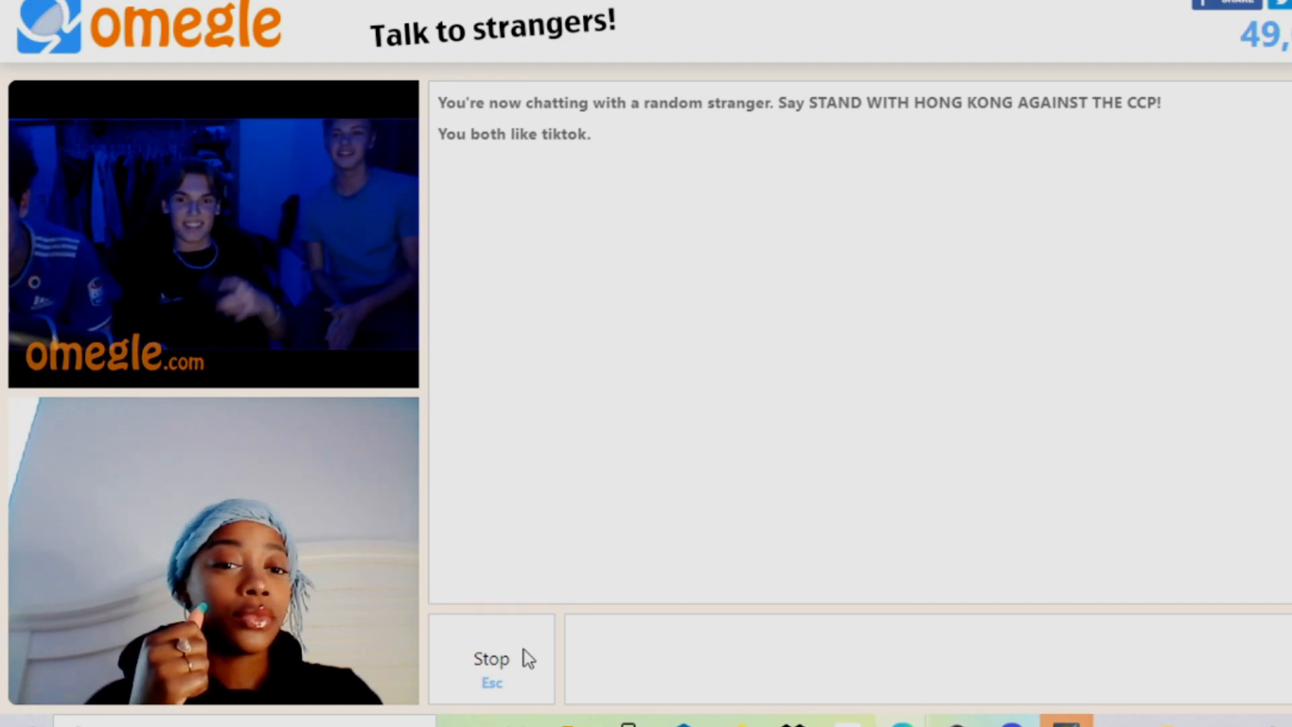
Skip the group of boys, then end the chat with the two men.
click(824, 658)
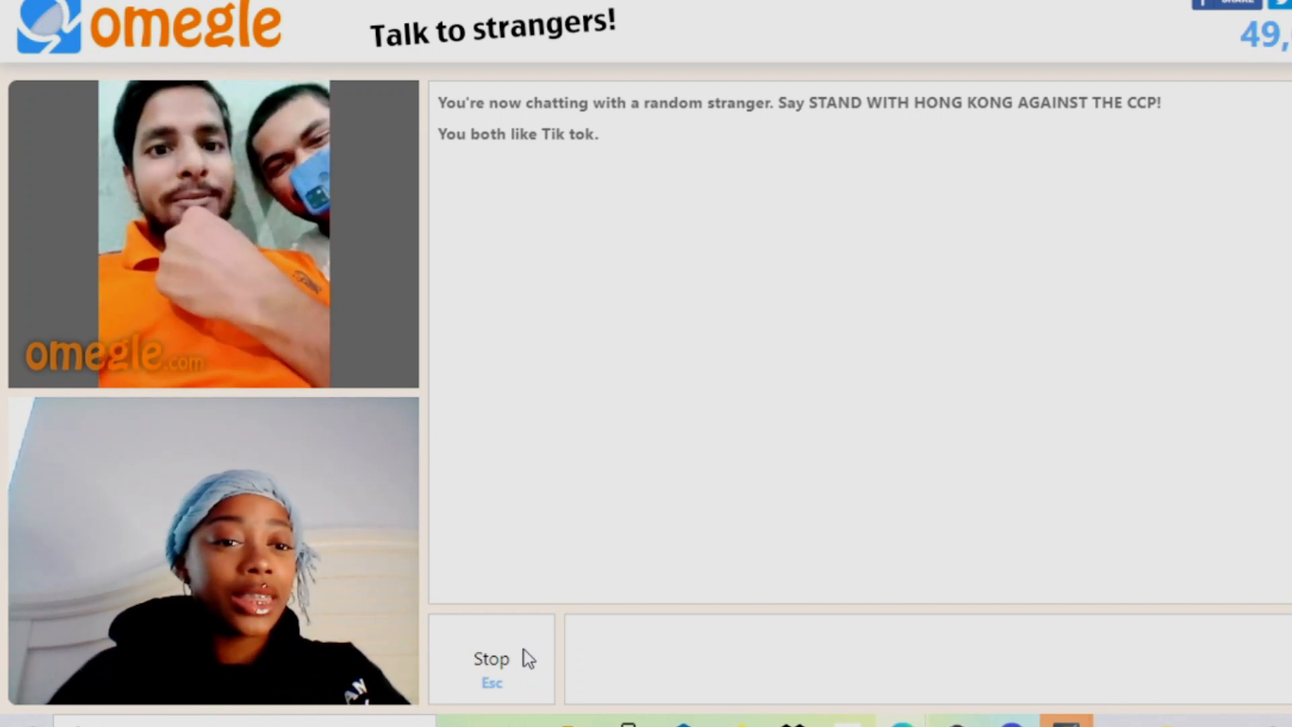
click(491, 658)
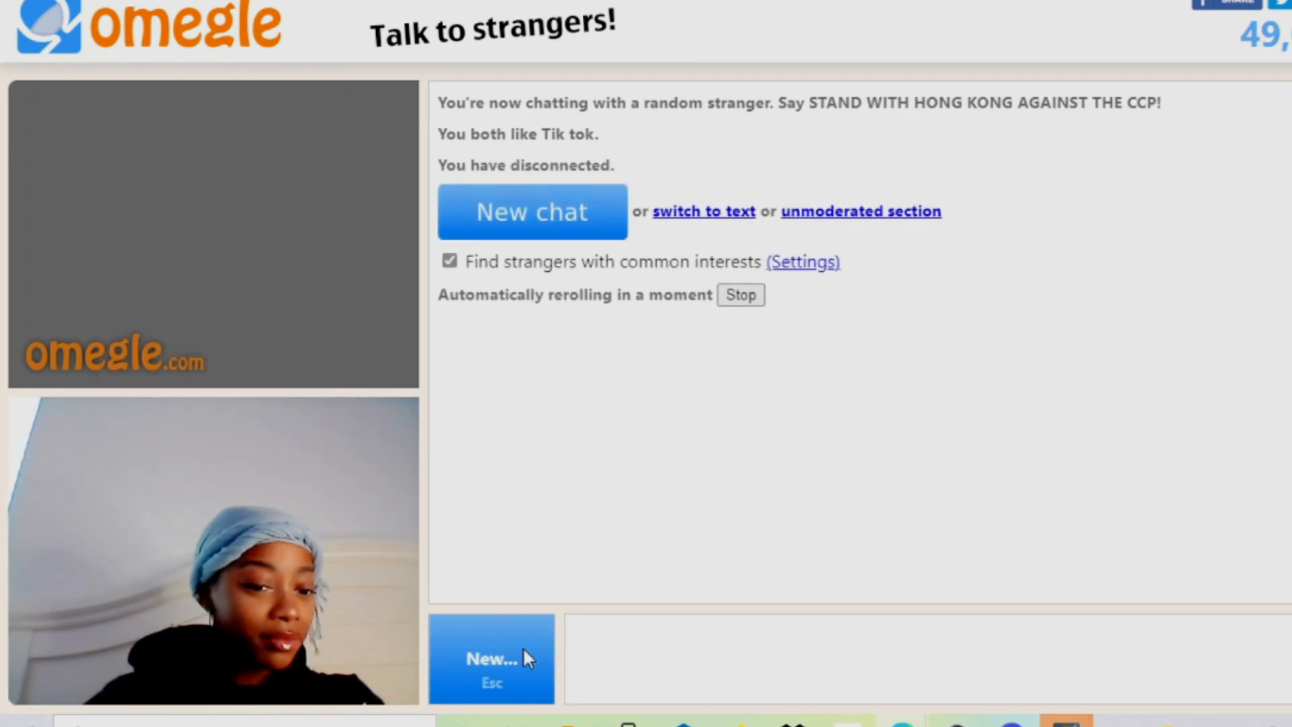
Start a new video chat, matching with a stranger in a red shirt.
click(491, 658)
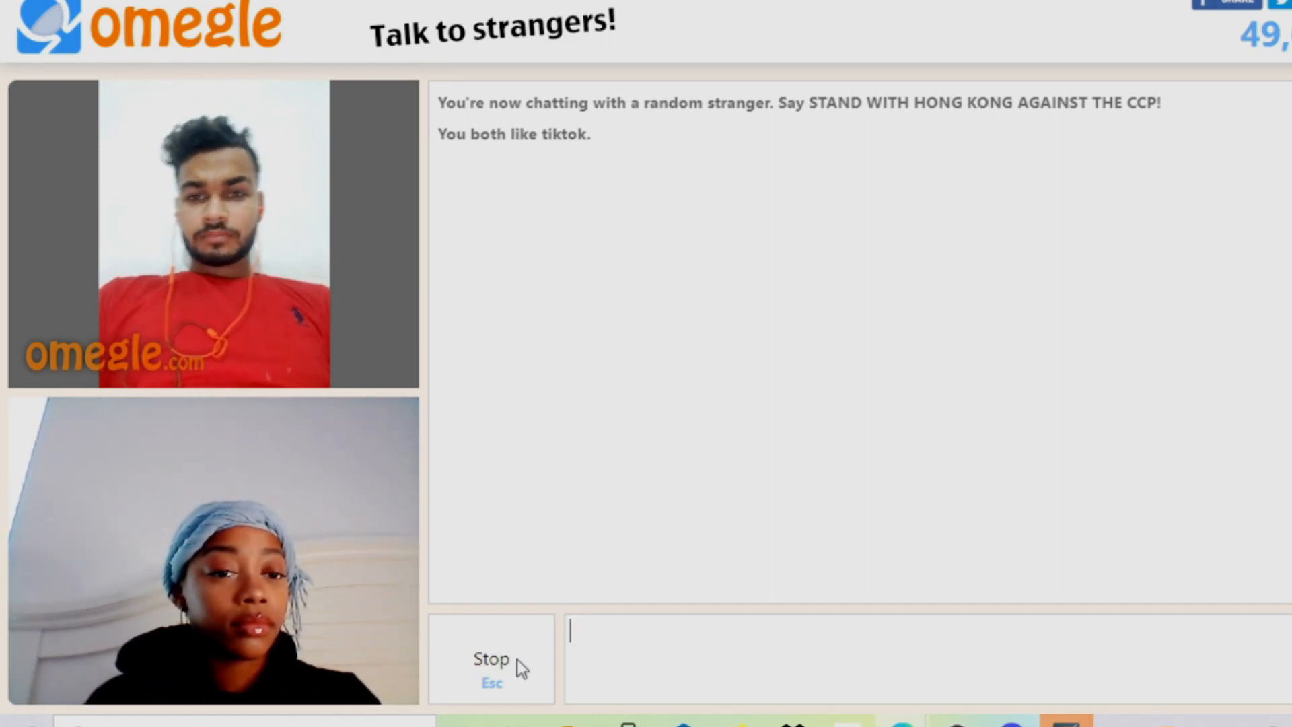
Disconnect from the man in red and connect to a new girl.
click(490, 658)
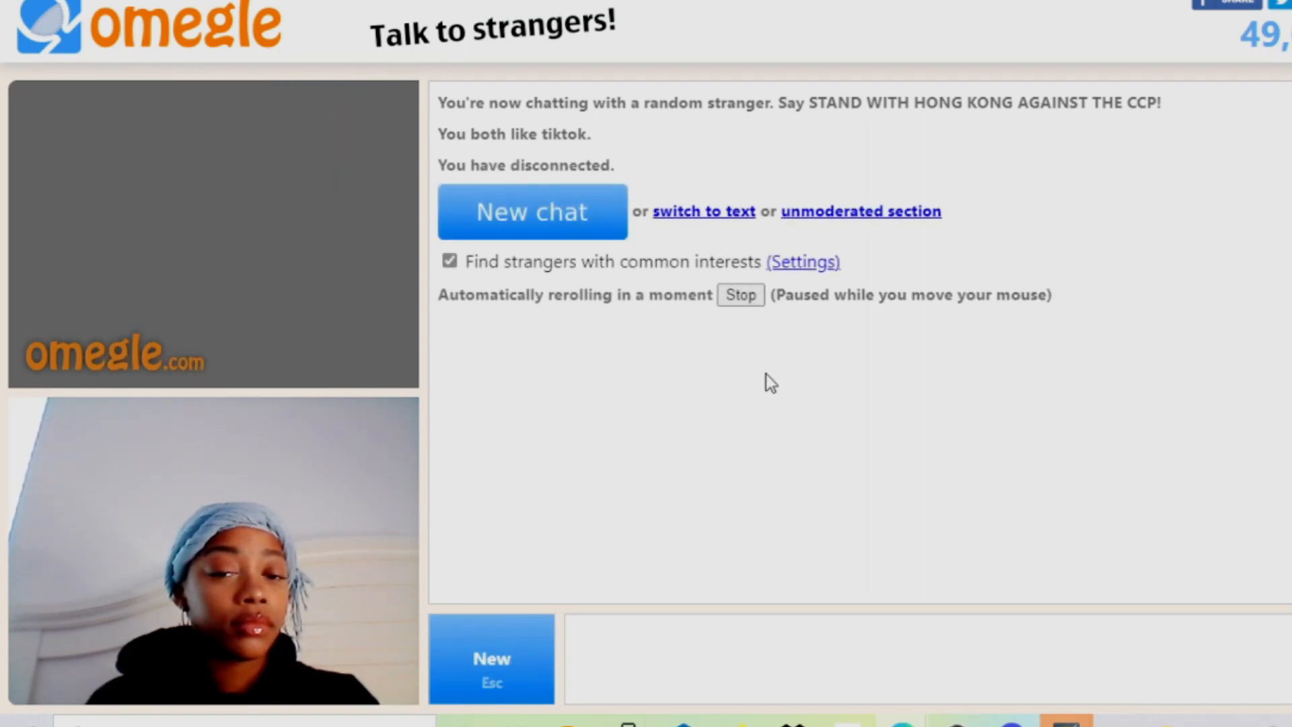
click(531, 210)
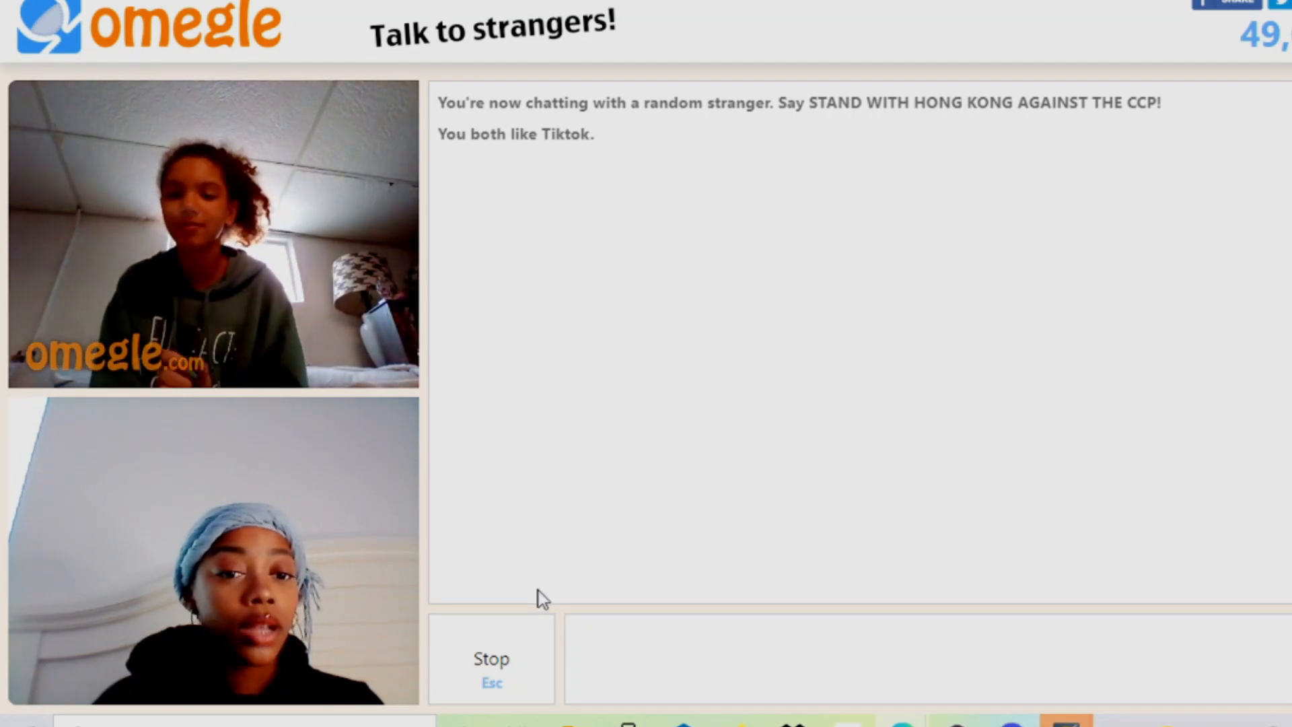
mouse_move(713, 521)
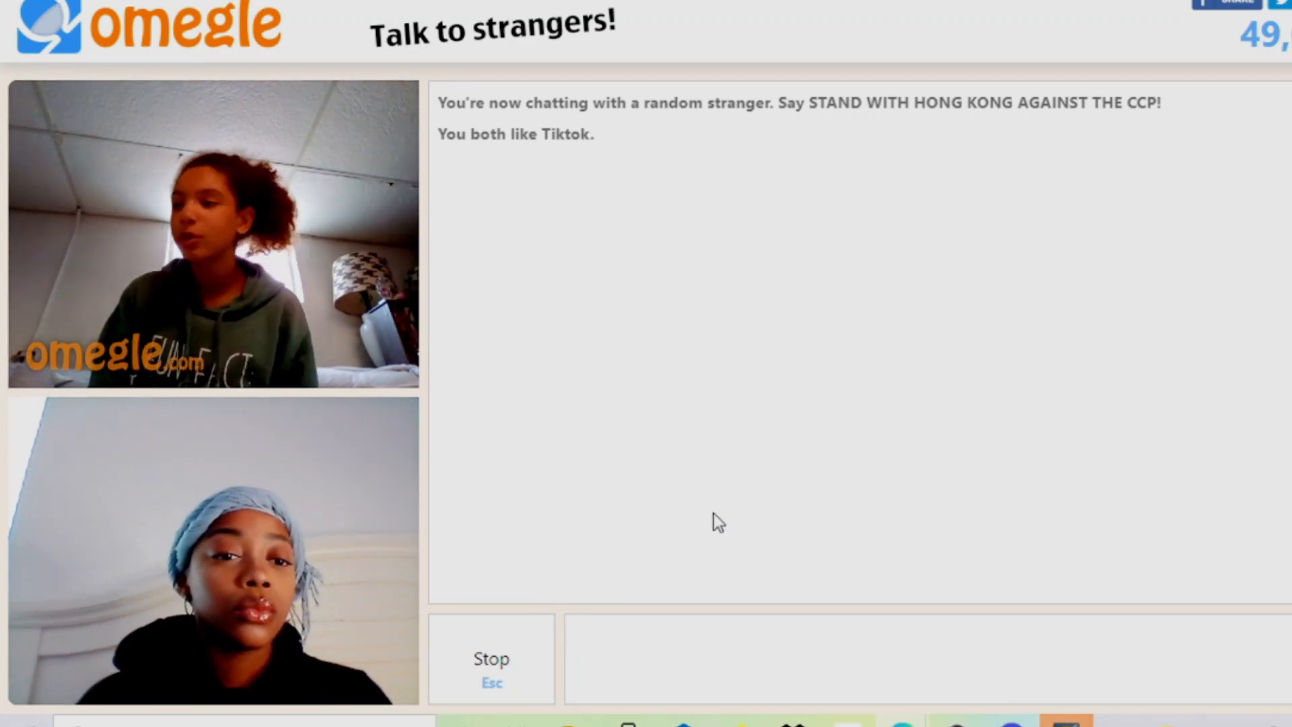